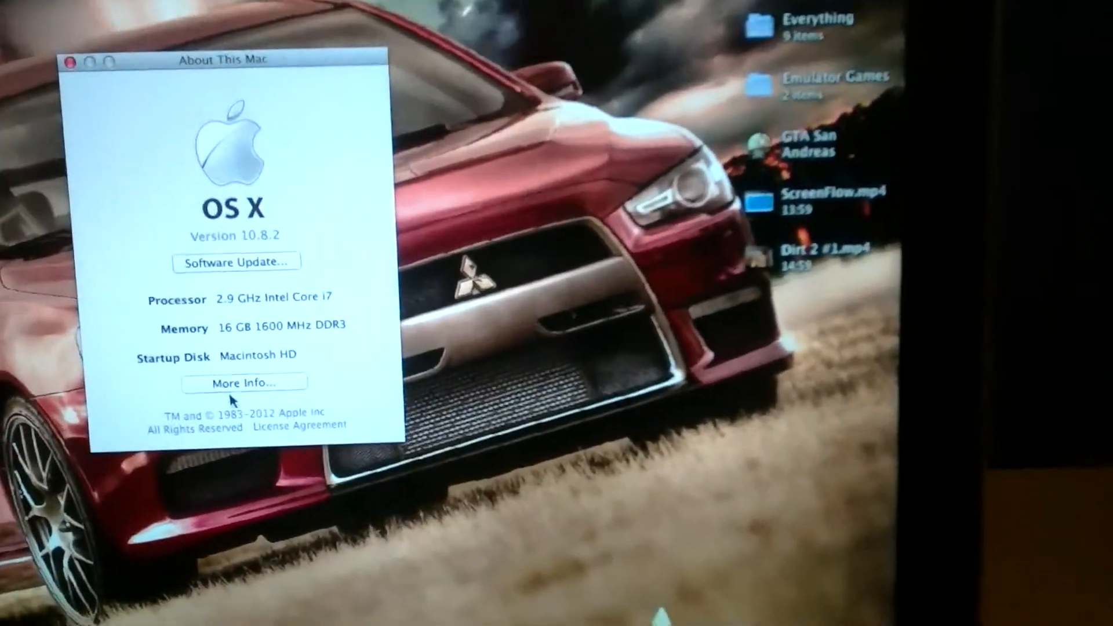
Open the Mac's More Info overview and view the Memory tab showing two 8 GB slots.
{"action": "left_click", "coordinate": [243, 382]}
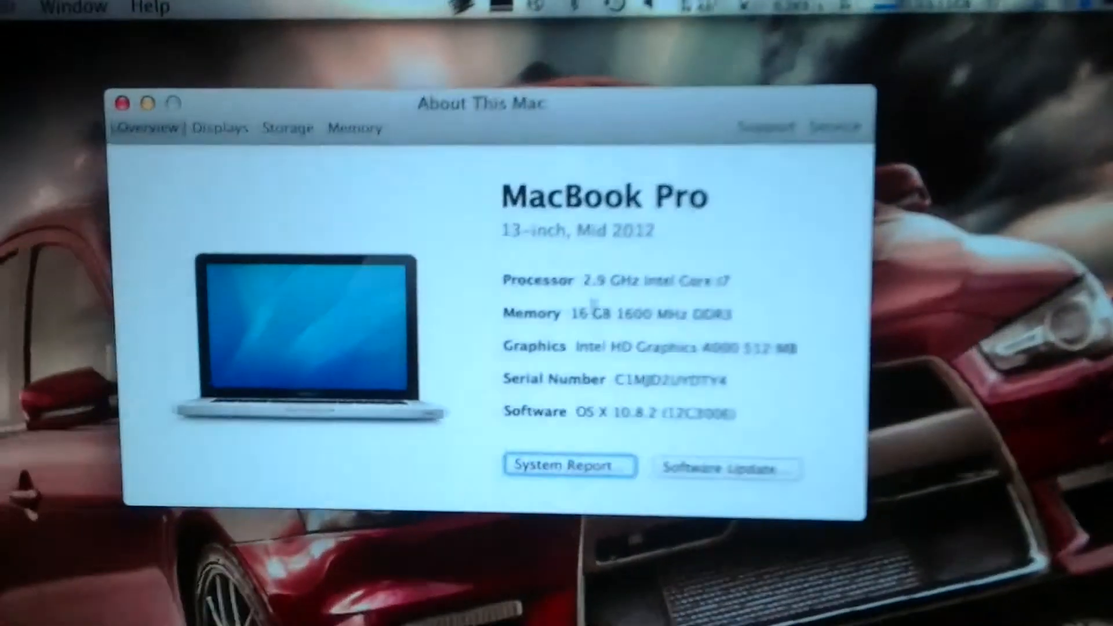
{"action": "left_click", "coordinate": [355, 128]}
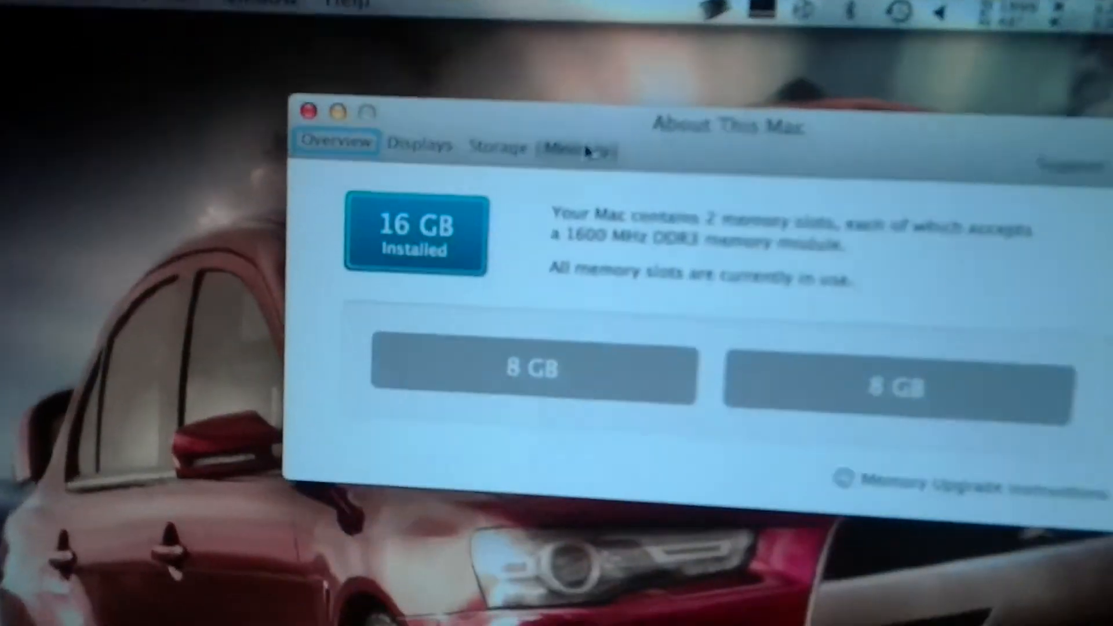